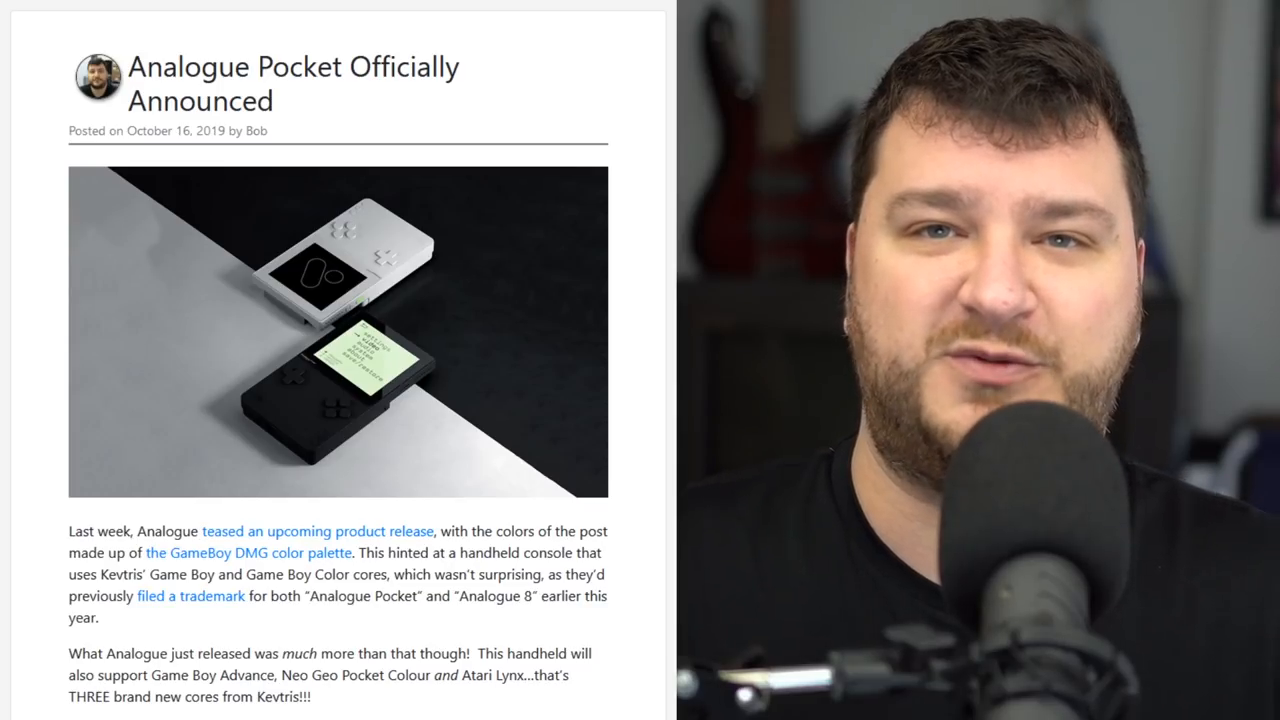
scroll("down", 3)
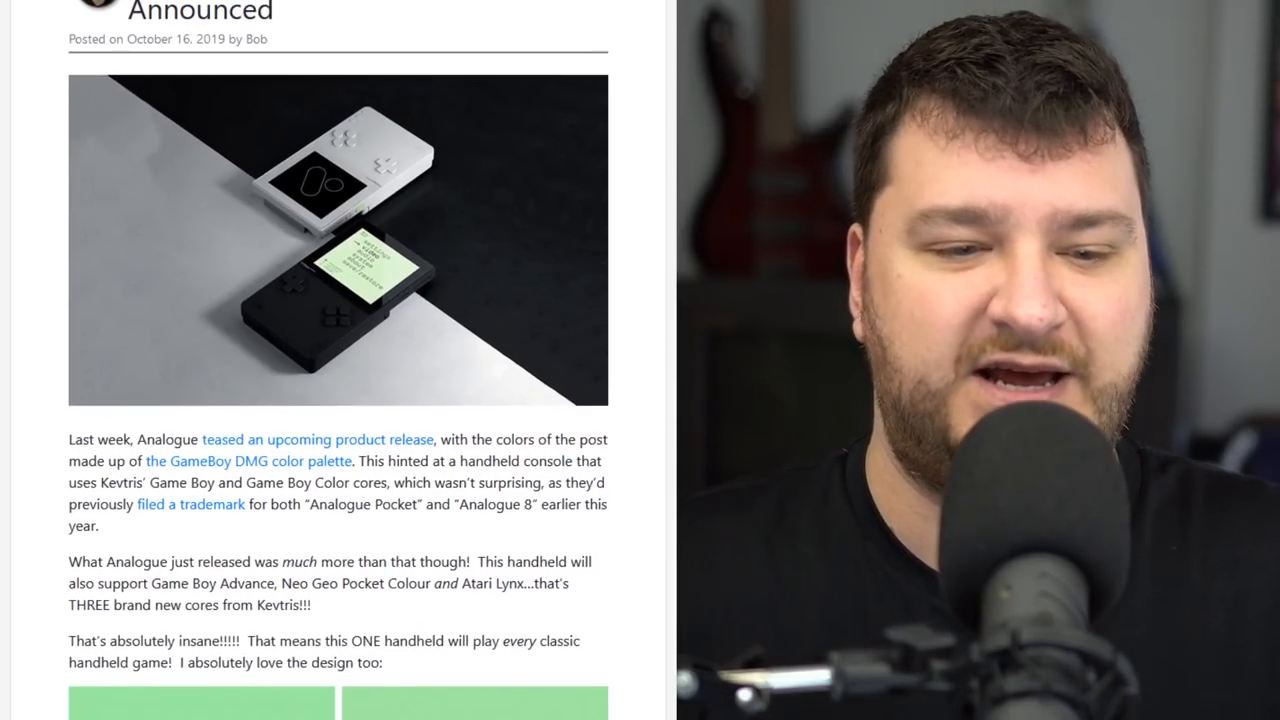
scroll("down", 3)
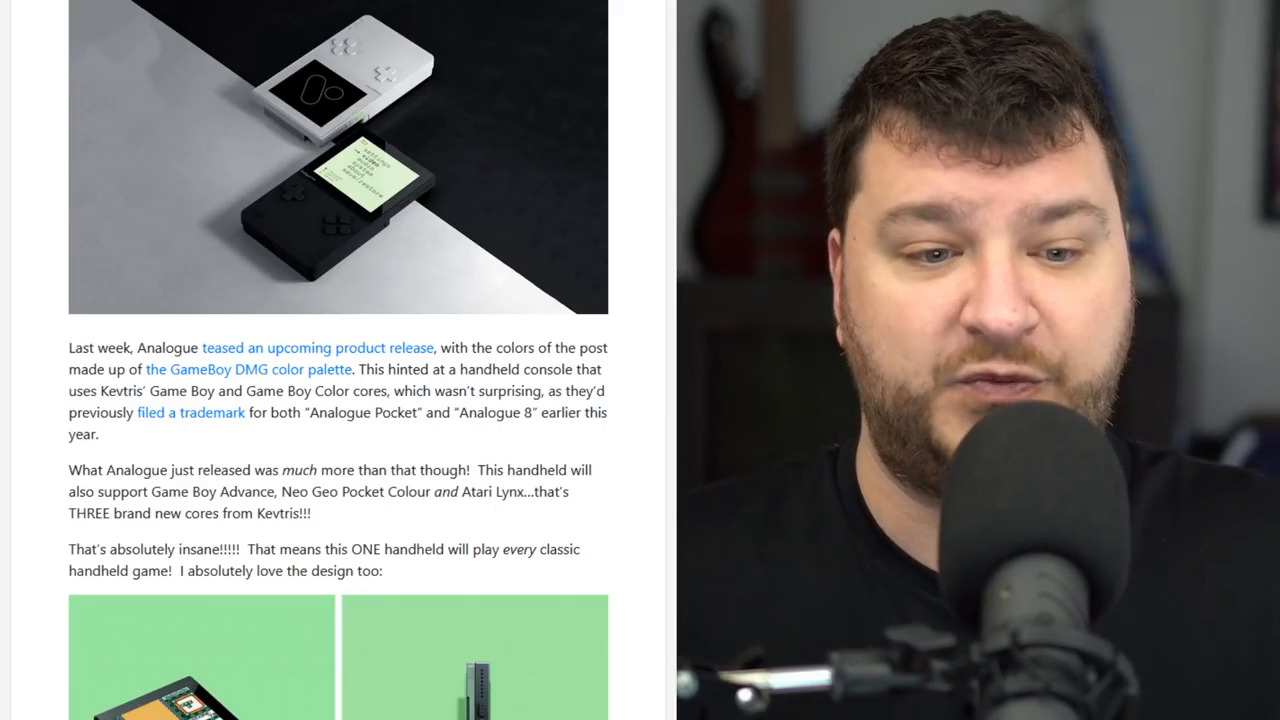
scroll("down", 3)
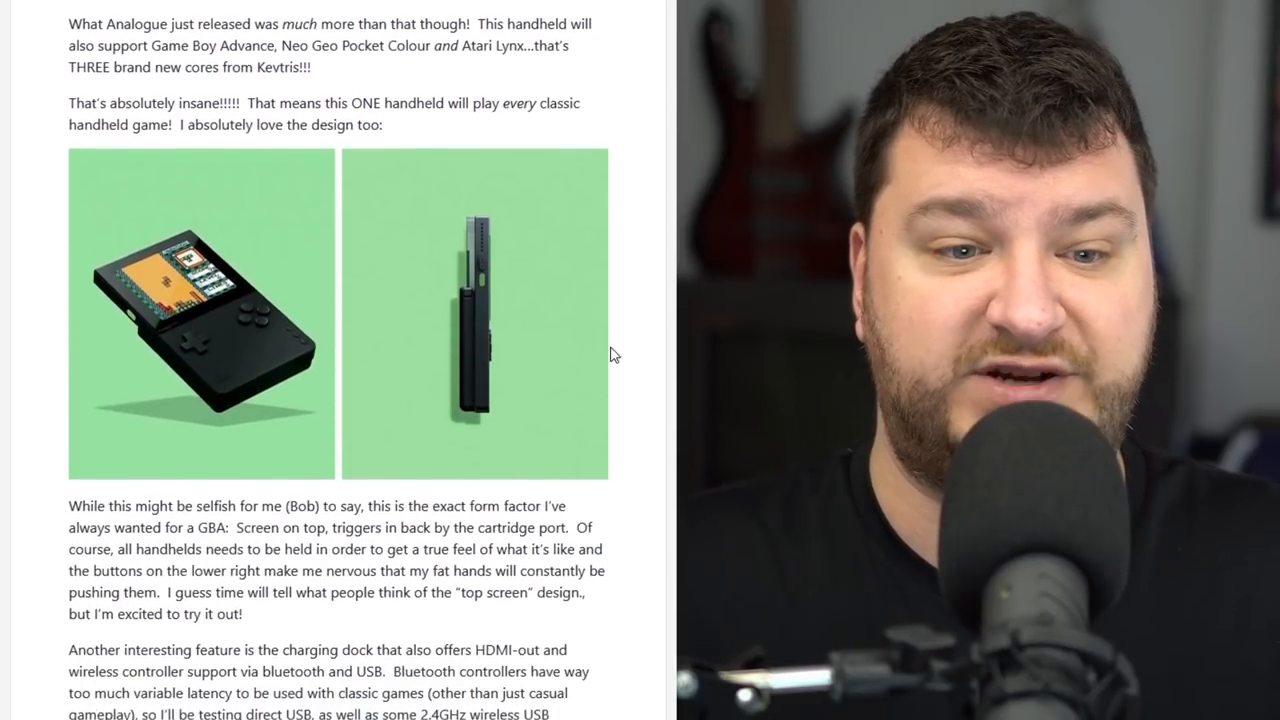
scroll("down", 3)
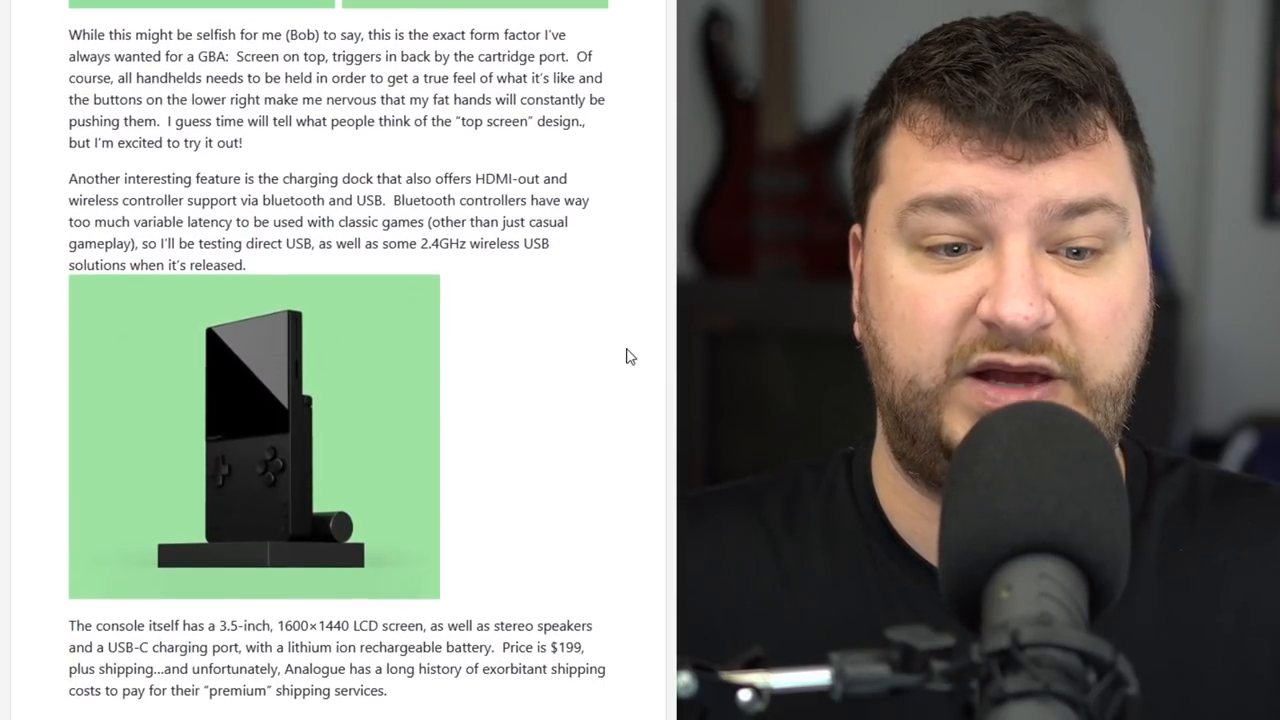
scroll("down", 3)
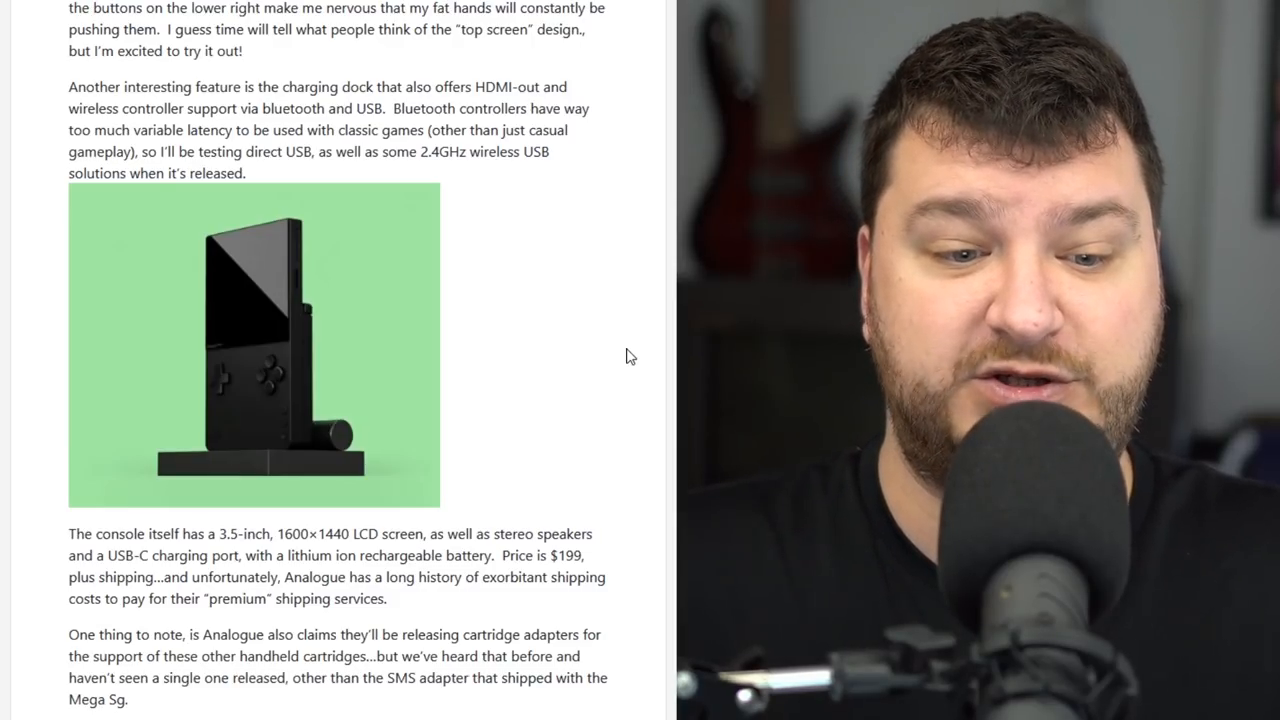
scroll("down", 3)
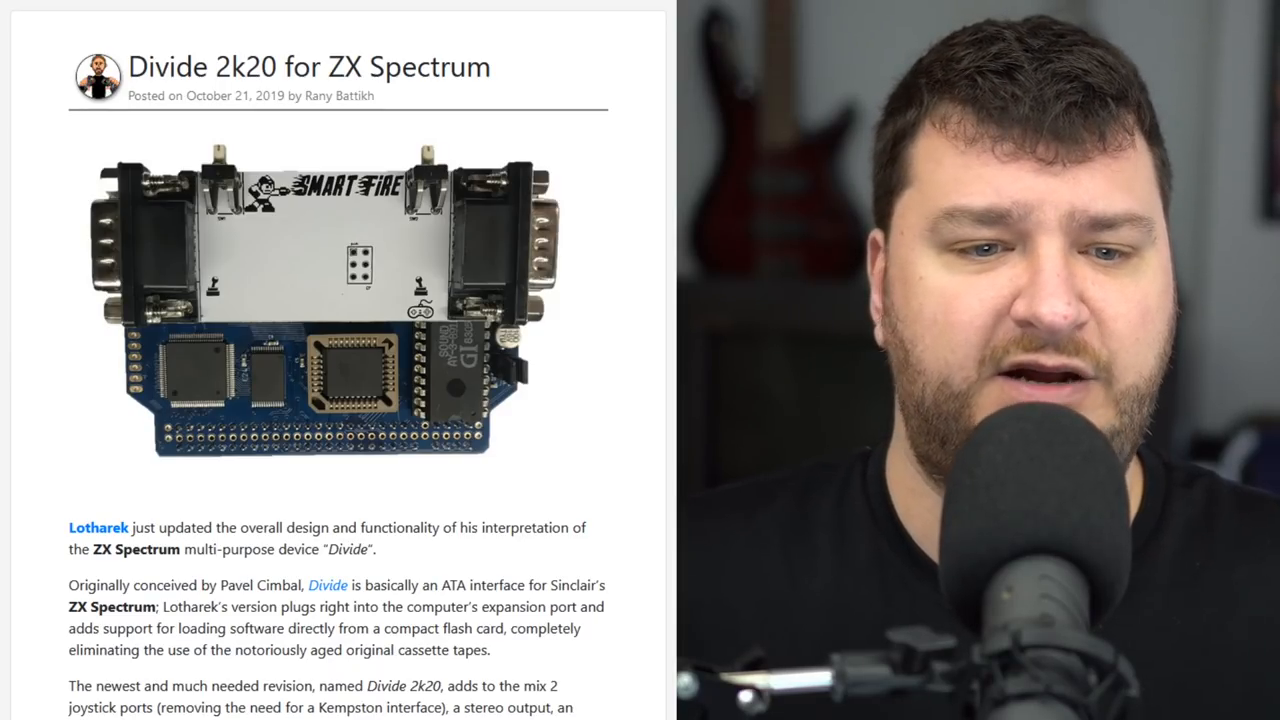
scroll("down", 3)
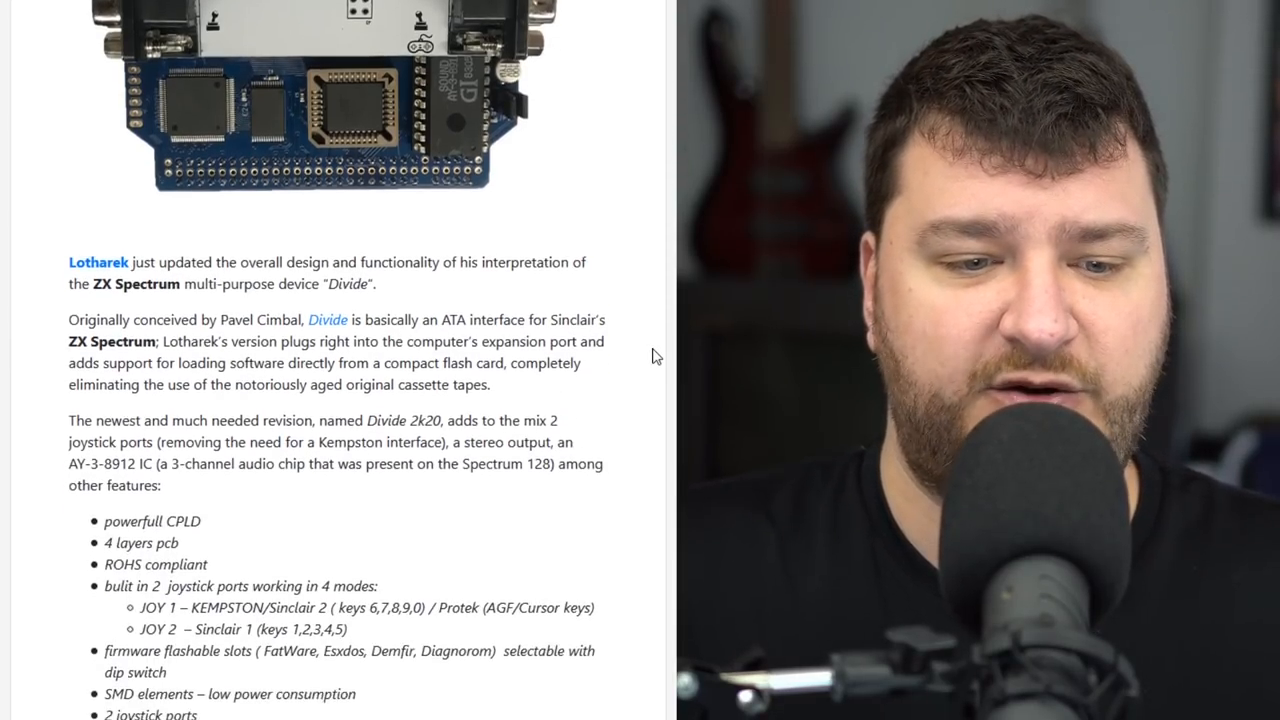
scroll("down", 3)
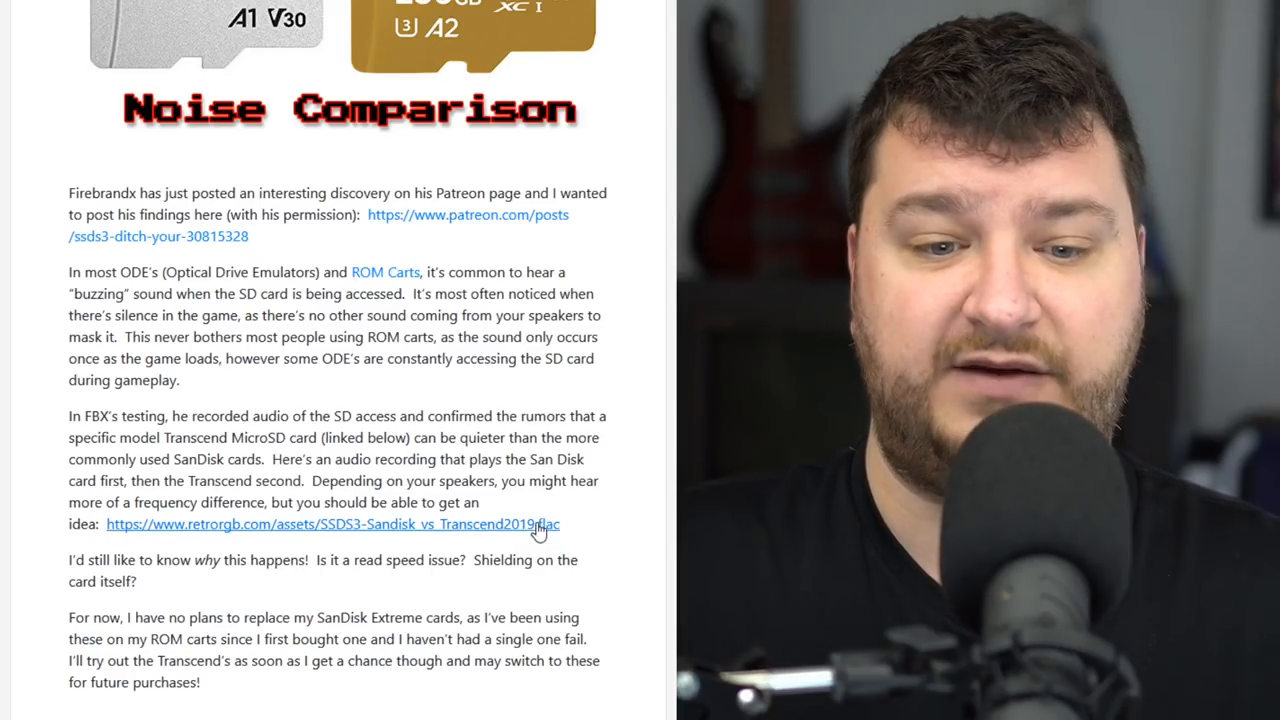
mouse_move(624, 326)
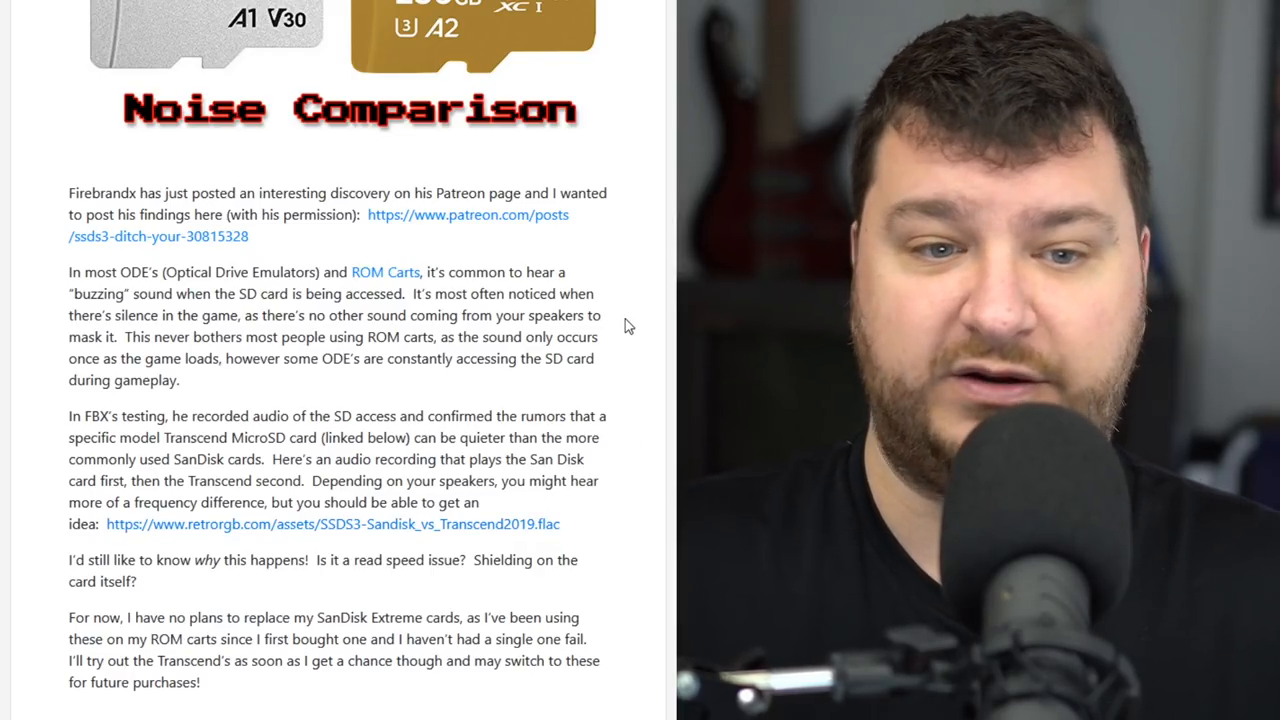